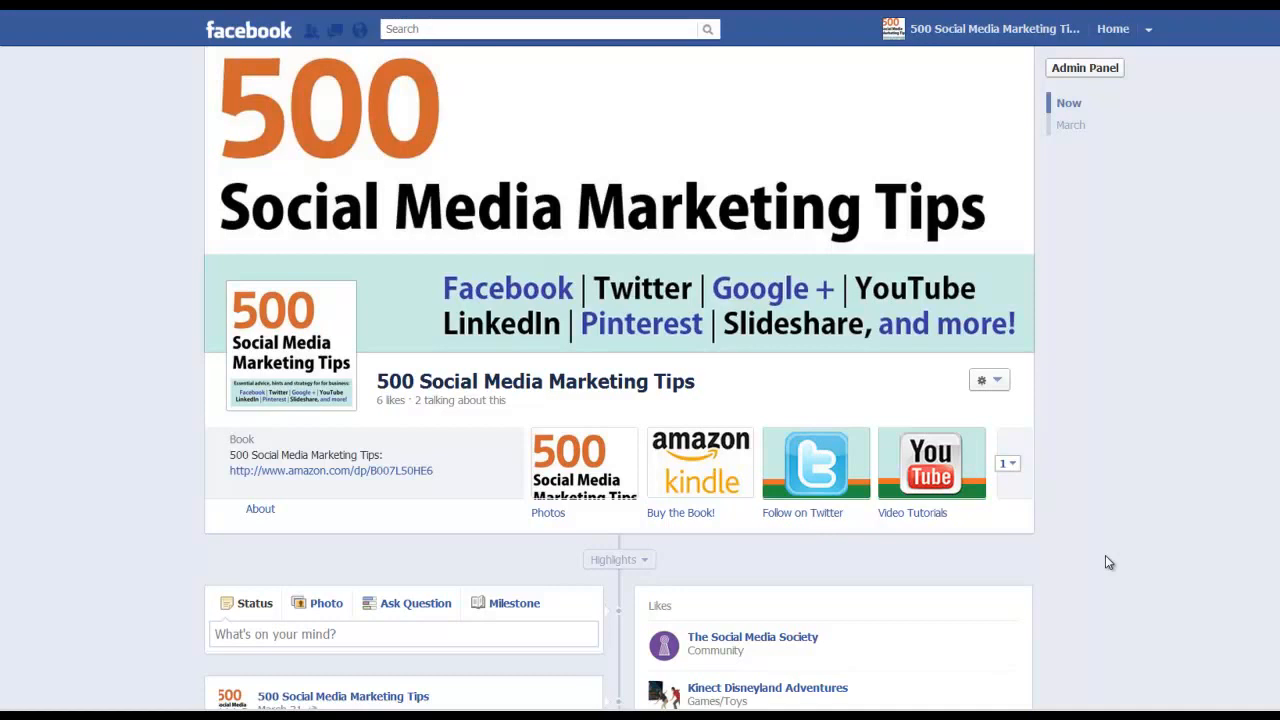
{"action": "mouse_move", "coordinate": [1118, 528]}
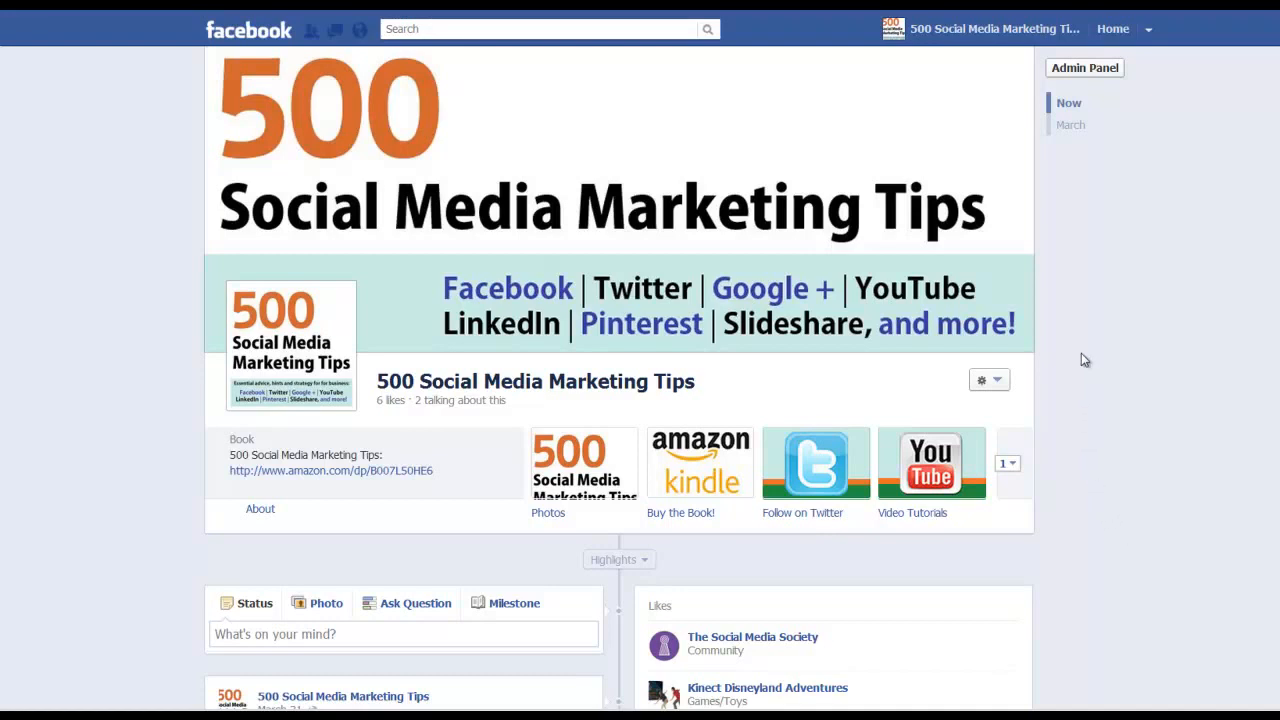
{"action": "mouse_move", "coordinate": [1100, 314]}
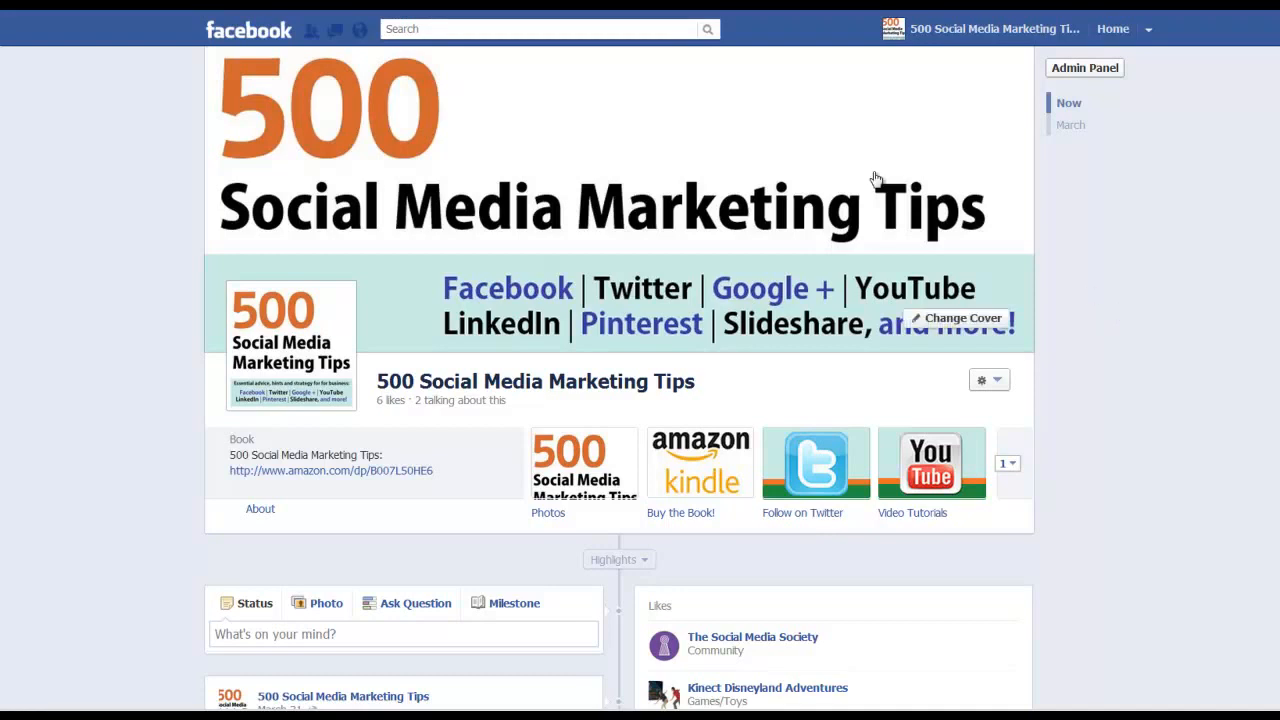
{"action": "mouse_move", "coordinate": [684, 50]}
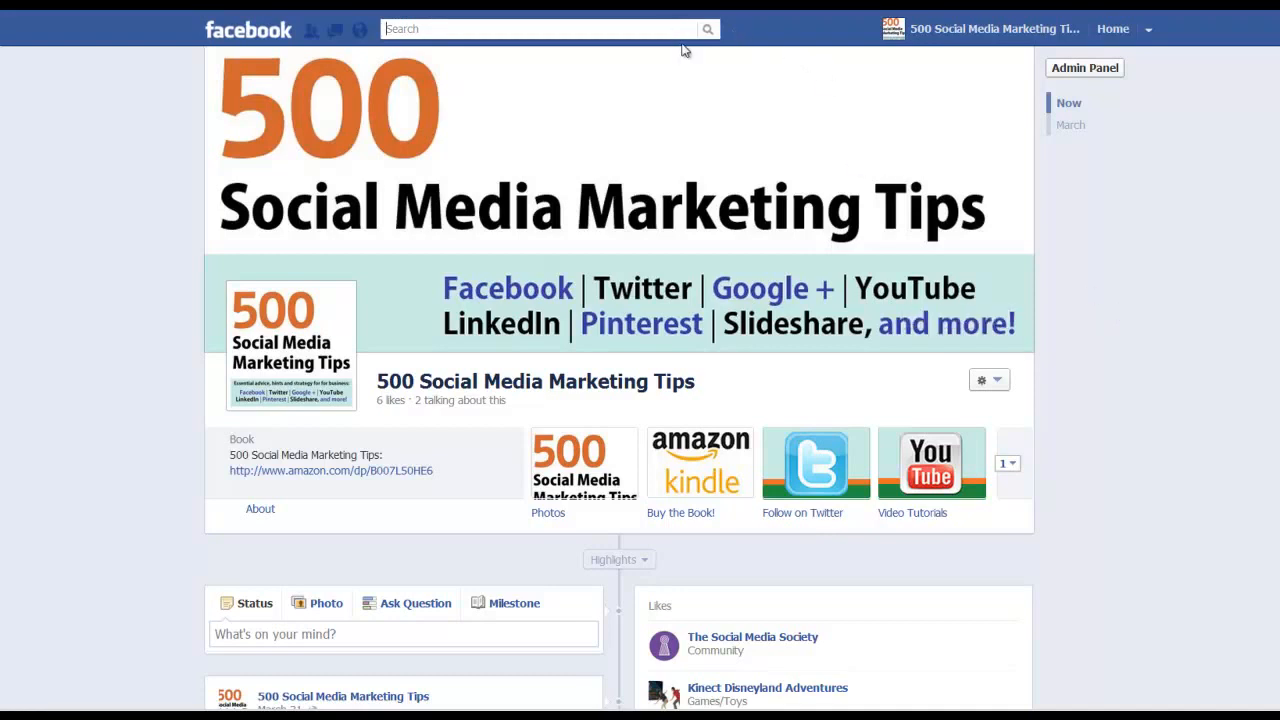
- Search Facebook for 'facebook pages' to reach the Facebook Pages listing
{"action": "type", "text": "facebook pages"}
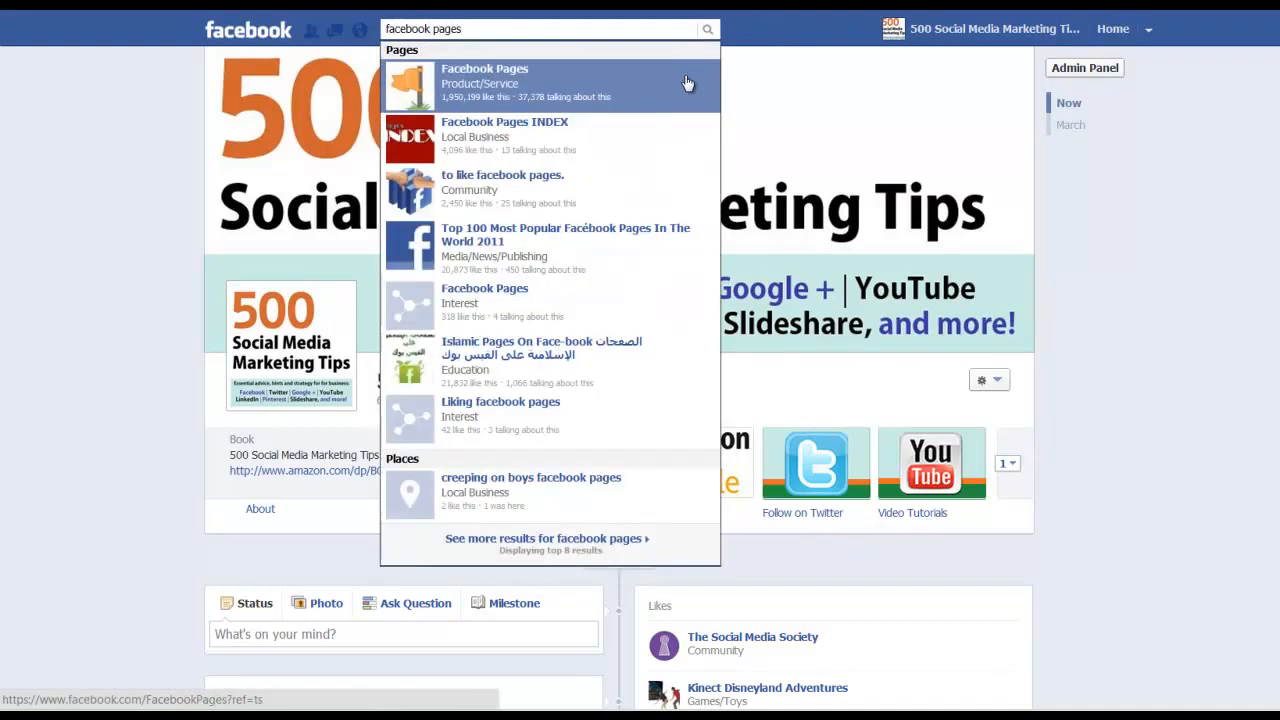
{"action": "mouse_move", "coordinate": [688, 152]}
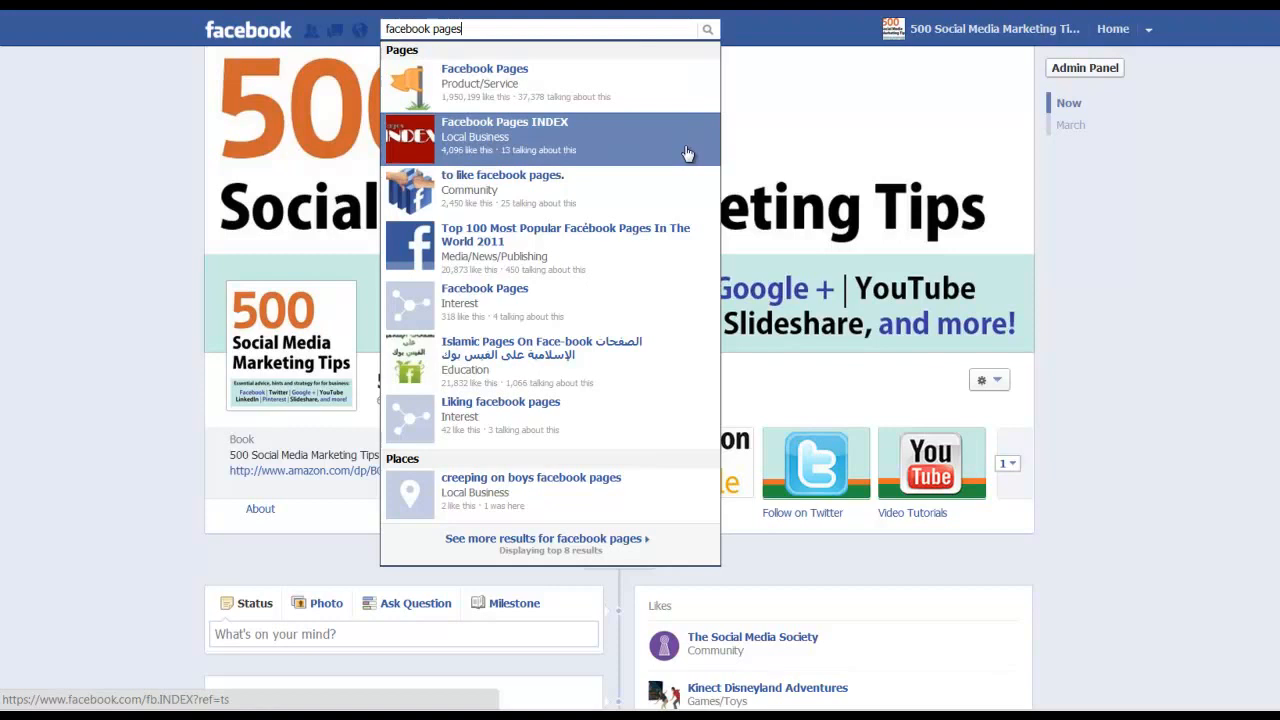
{"action": "mouse_move", "coordinate": [686, 88]}
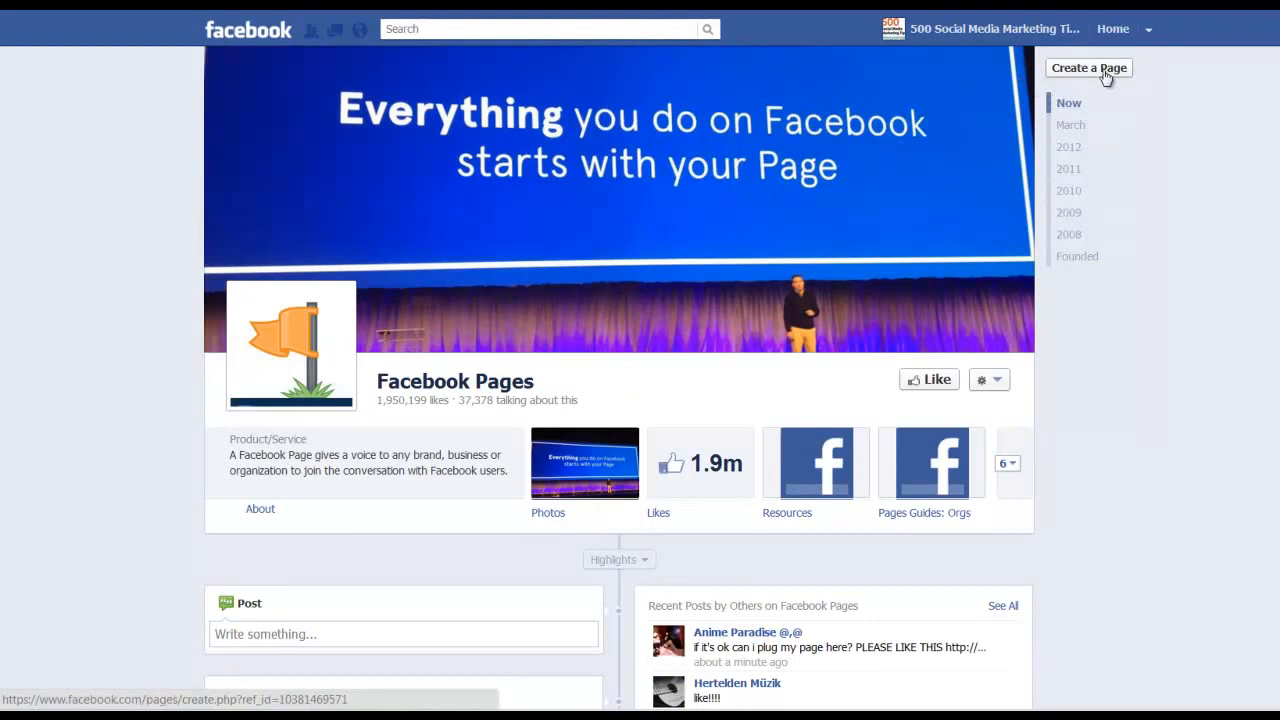
- Start creating a new Facebook Page from the Create a Page chooser
{"action": "left_click", "coordinate": [1088, 68]}
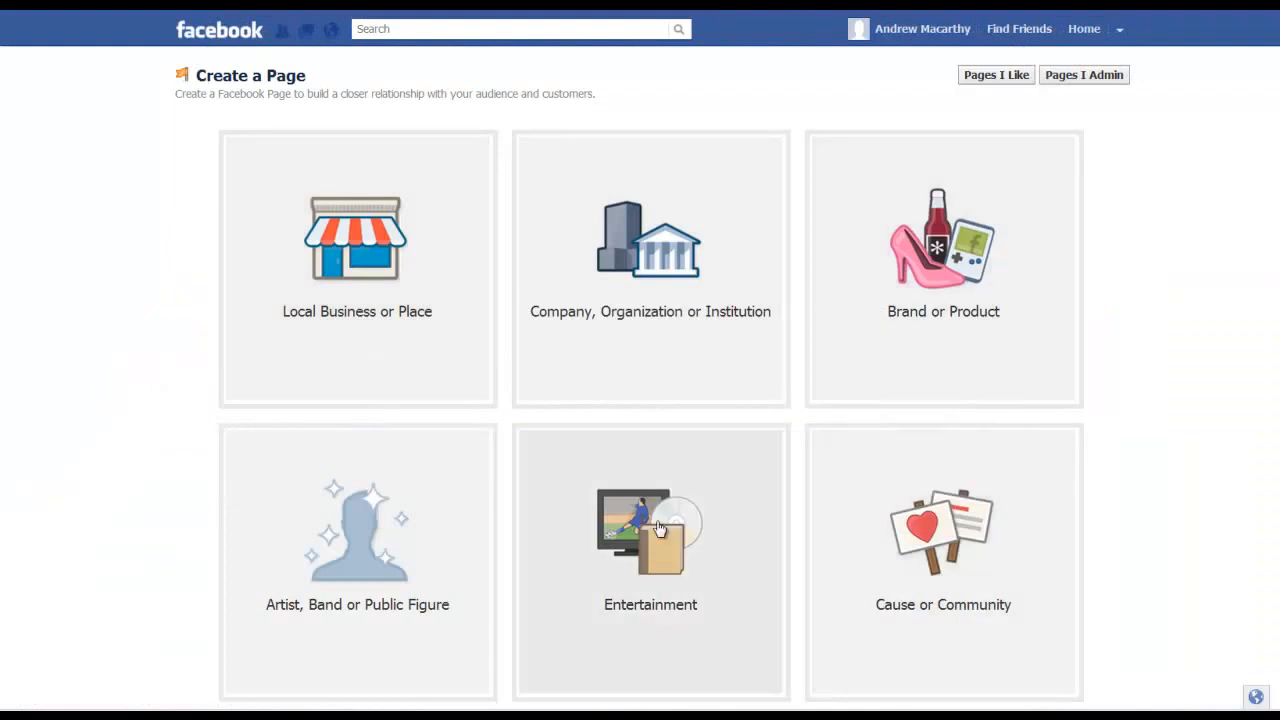
{"action": "mouse_move", "coordinate": [370, 298]}
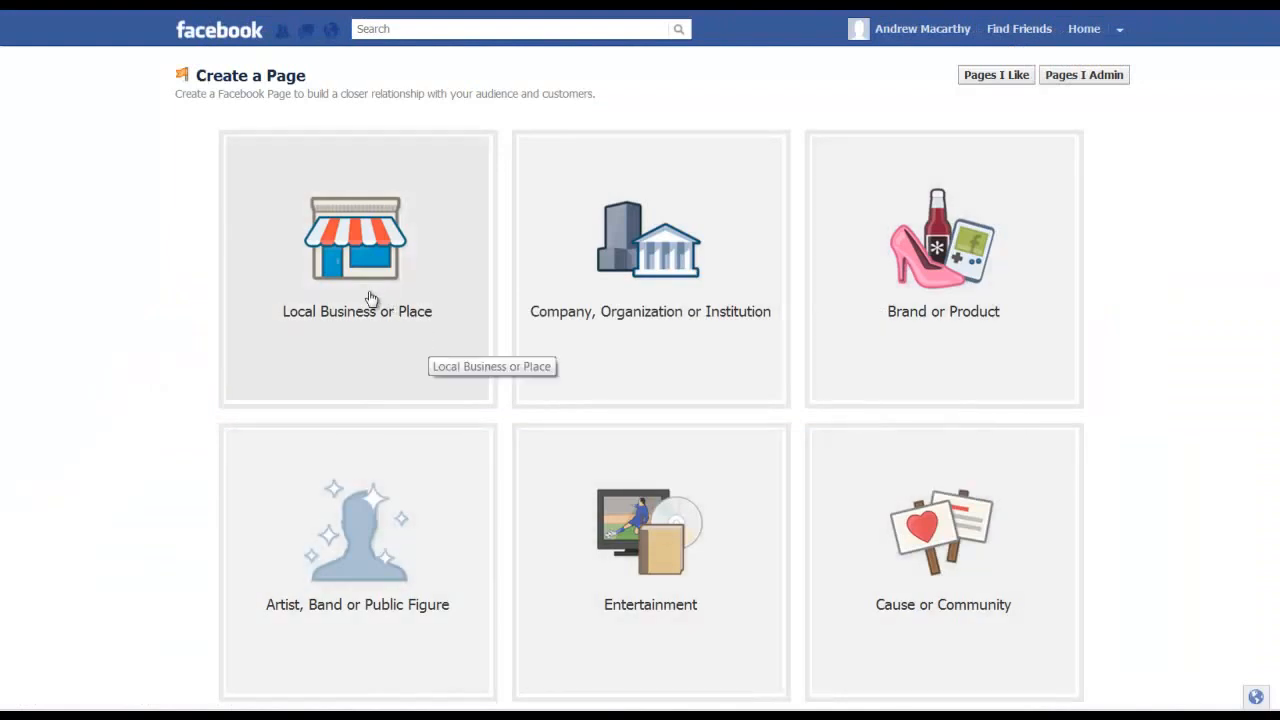
{"action": "mouse_move", "coordinate": [580, 332]}
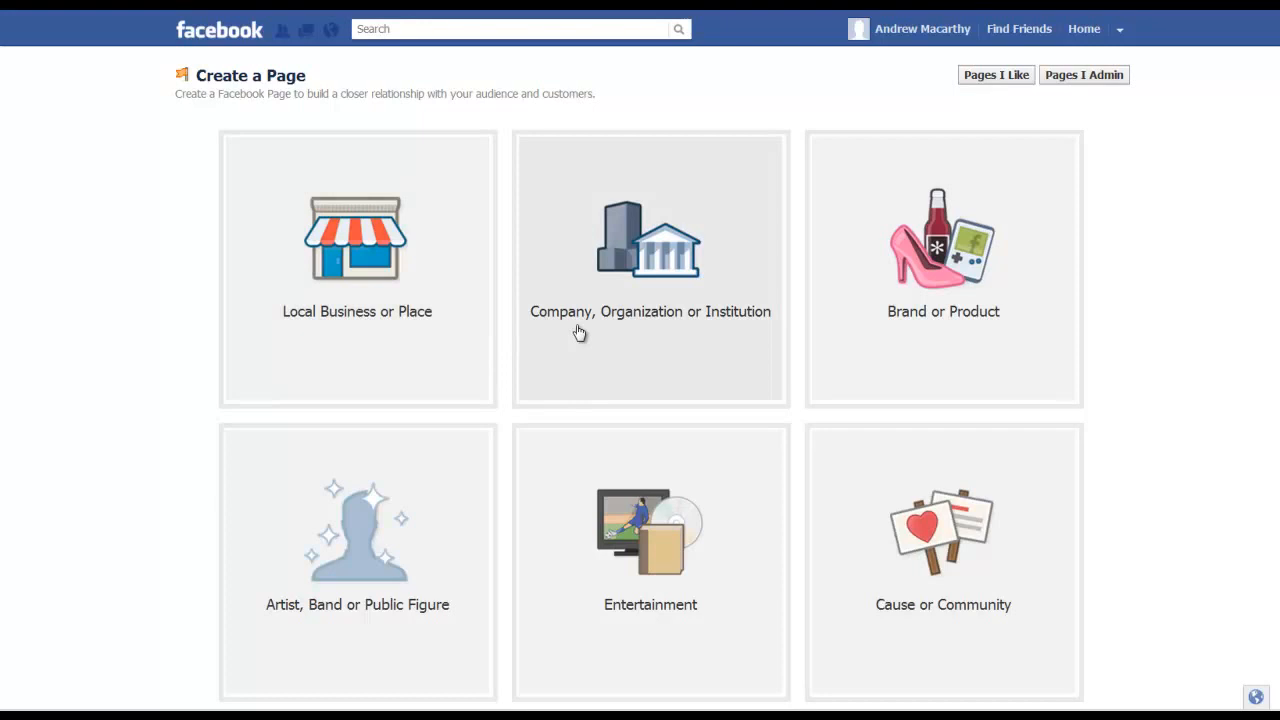
{"action": "mouse_move", "coordinate": [318, 604]}
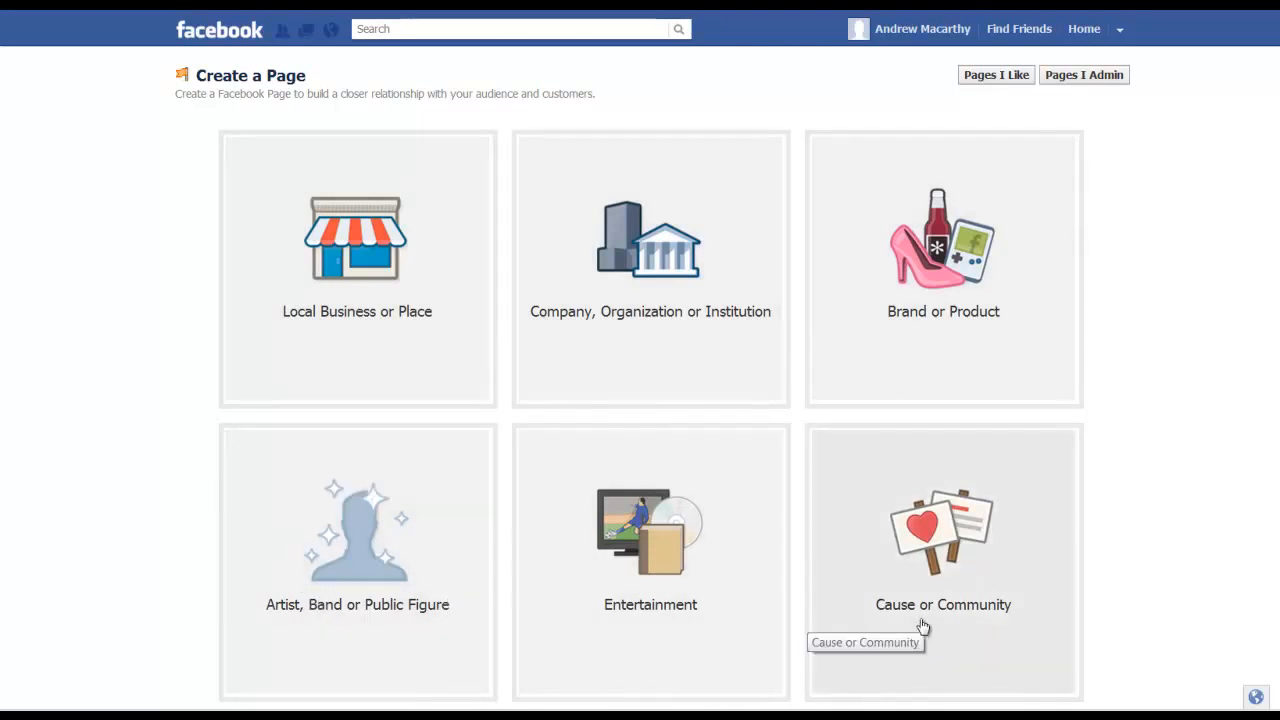
{"action": "mouse_move", "coordinate": [596, 478]}
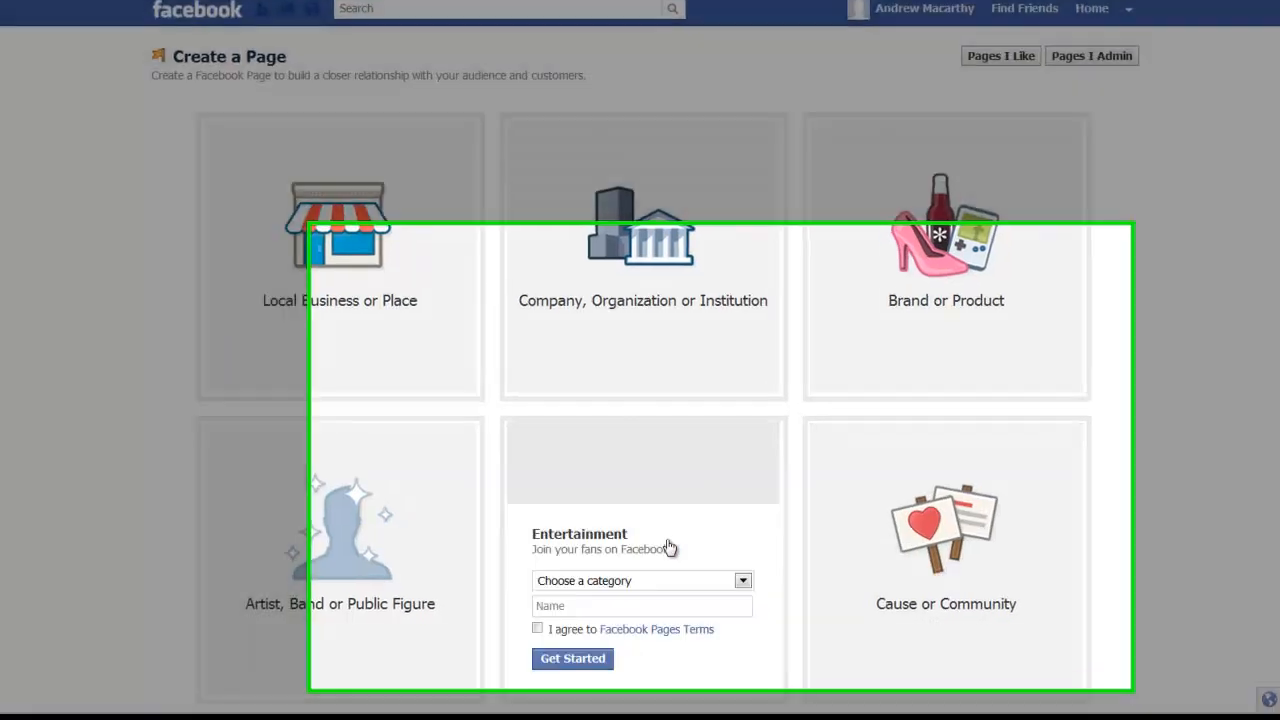
- Set the Entertainment page's category to Book, name it 'Test Book', and agree to the Pages Terms
{"action": "left_click", "coordinate": [640, 580]}
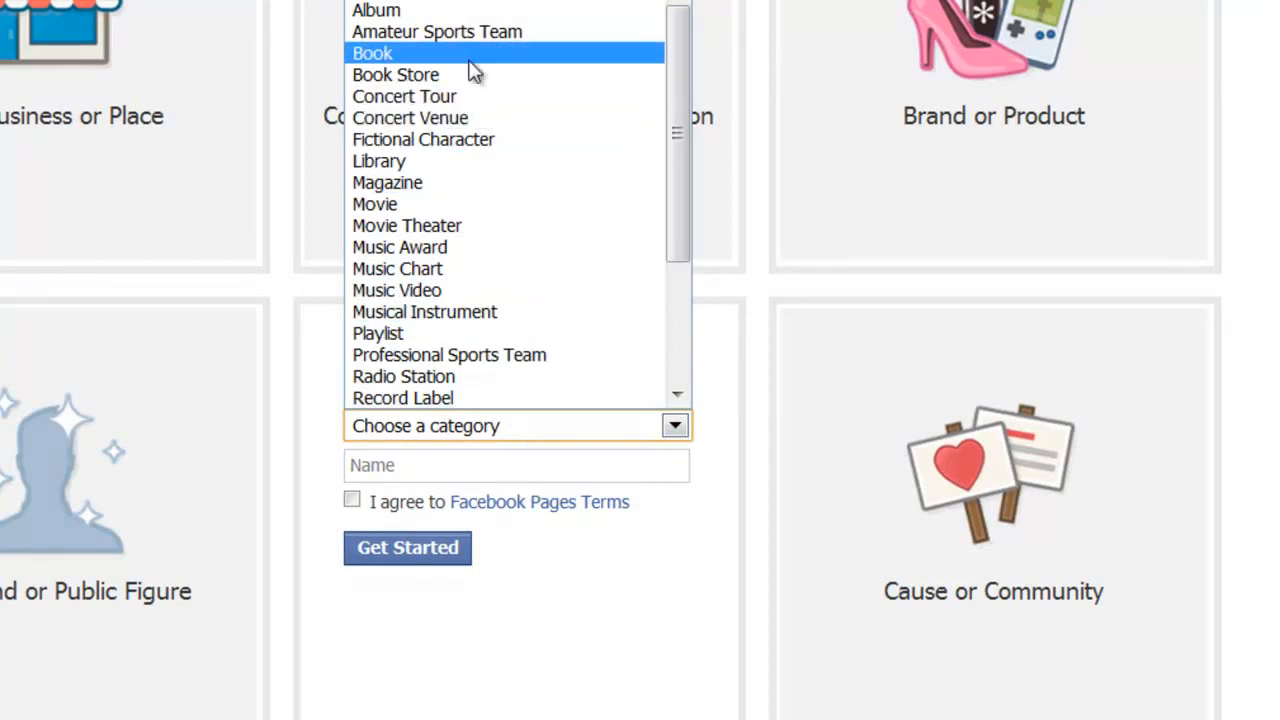
{"action": "left_click", "coordinate": [372, 52]}
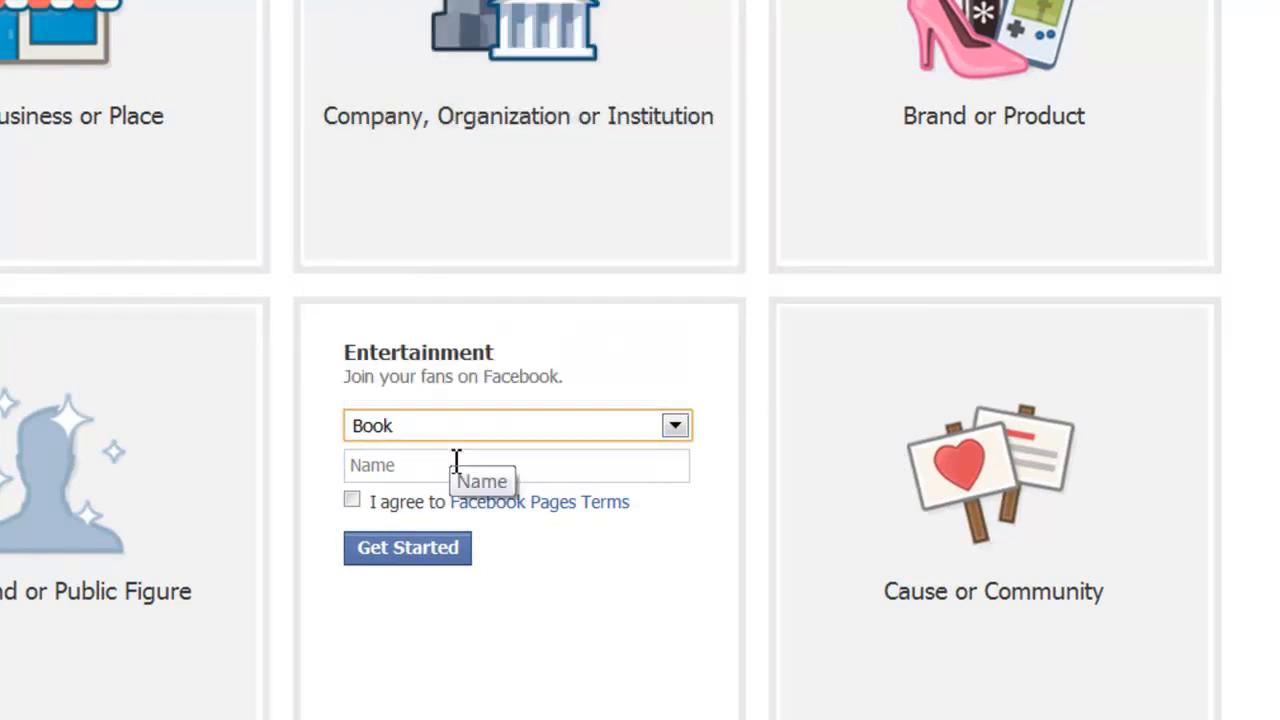
{"action": "left_click", "coordinate": [500, 464]}
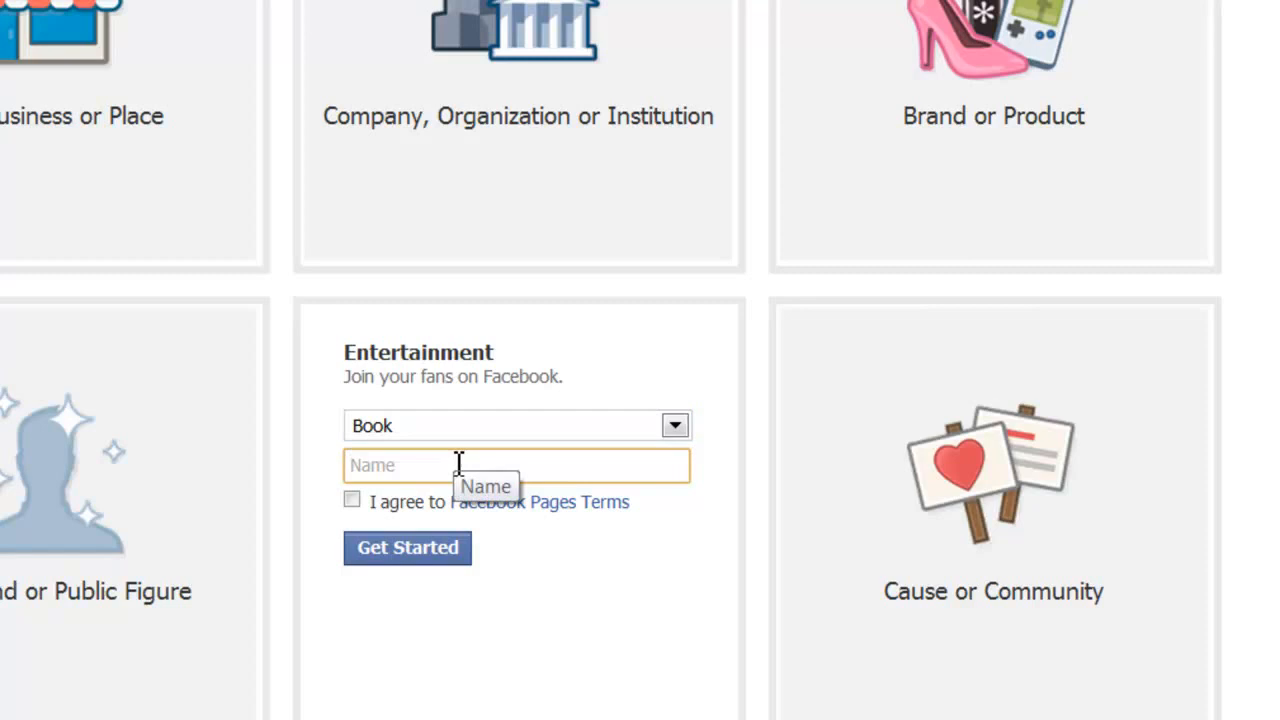
{"action": "type", "text": "Test Book"}
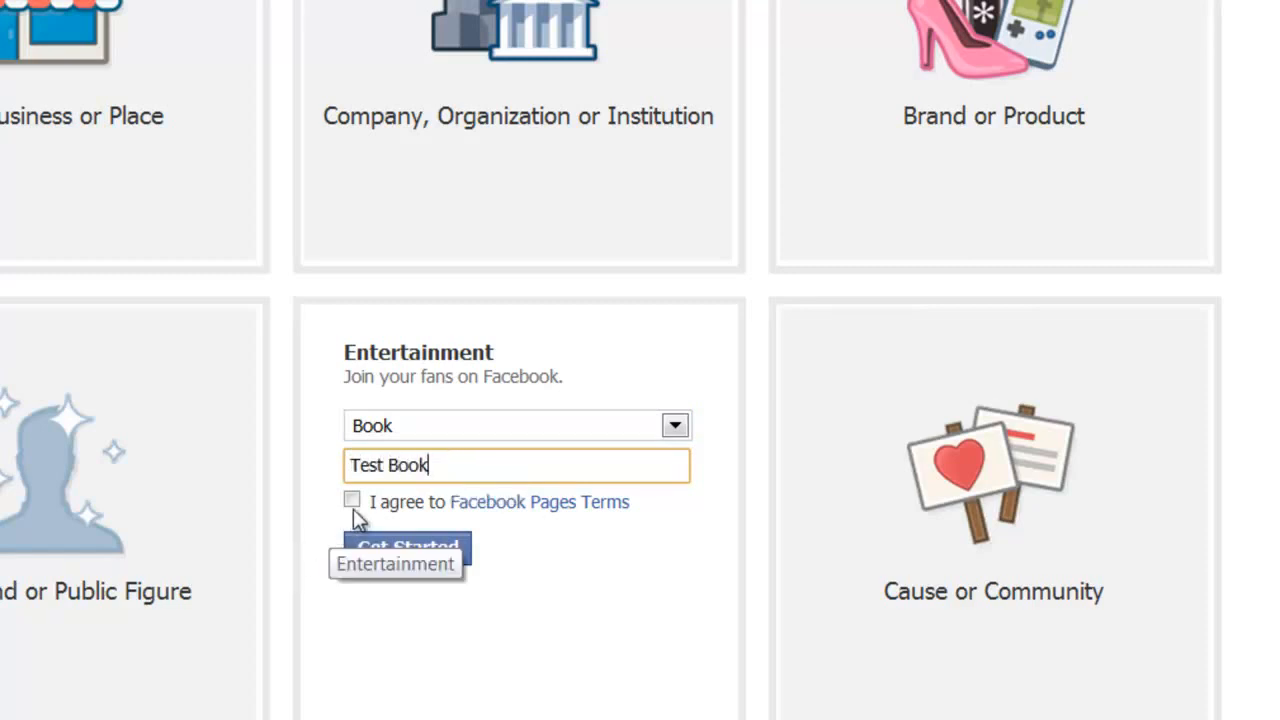
{"action": "left_click", "coordinate": [352, 500]}
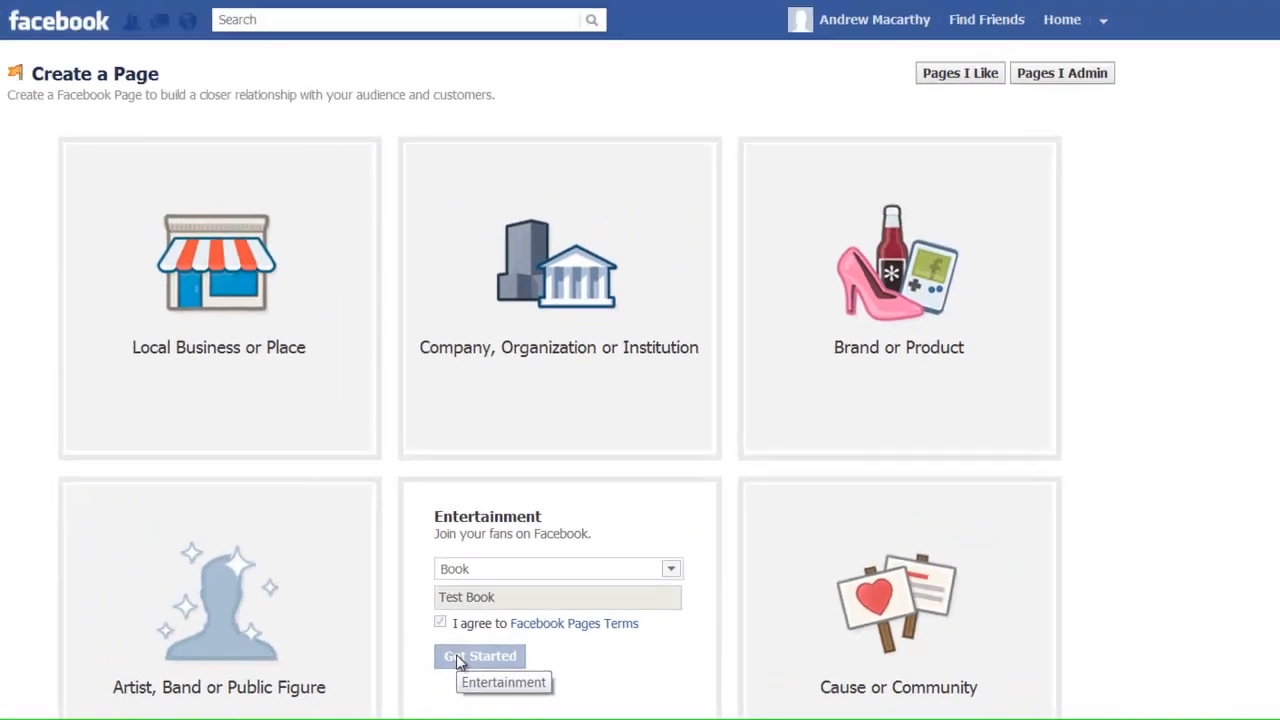
- Create the Test Book page via Get Started, skipping the profile picture and About steps
{"action": "left_click", "coordinate": [480, 656]}
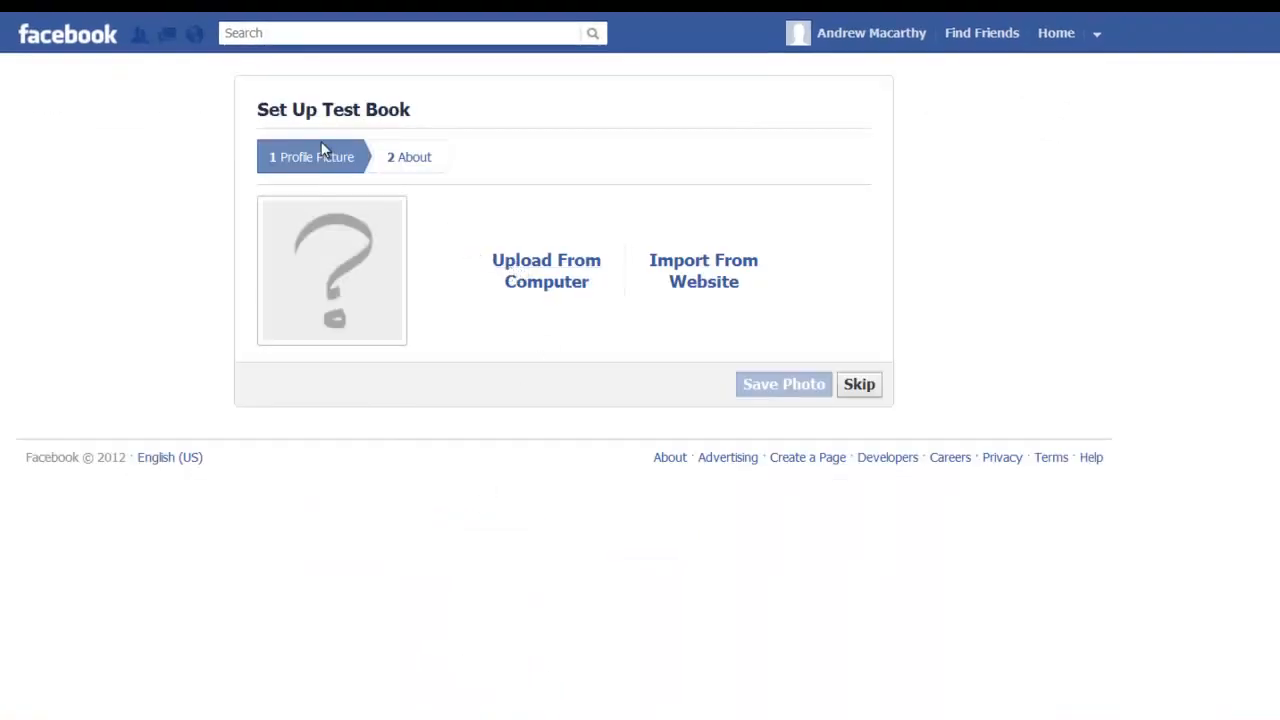
{"action": "mouse_move", "coordinate": [488, 260]}
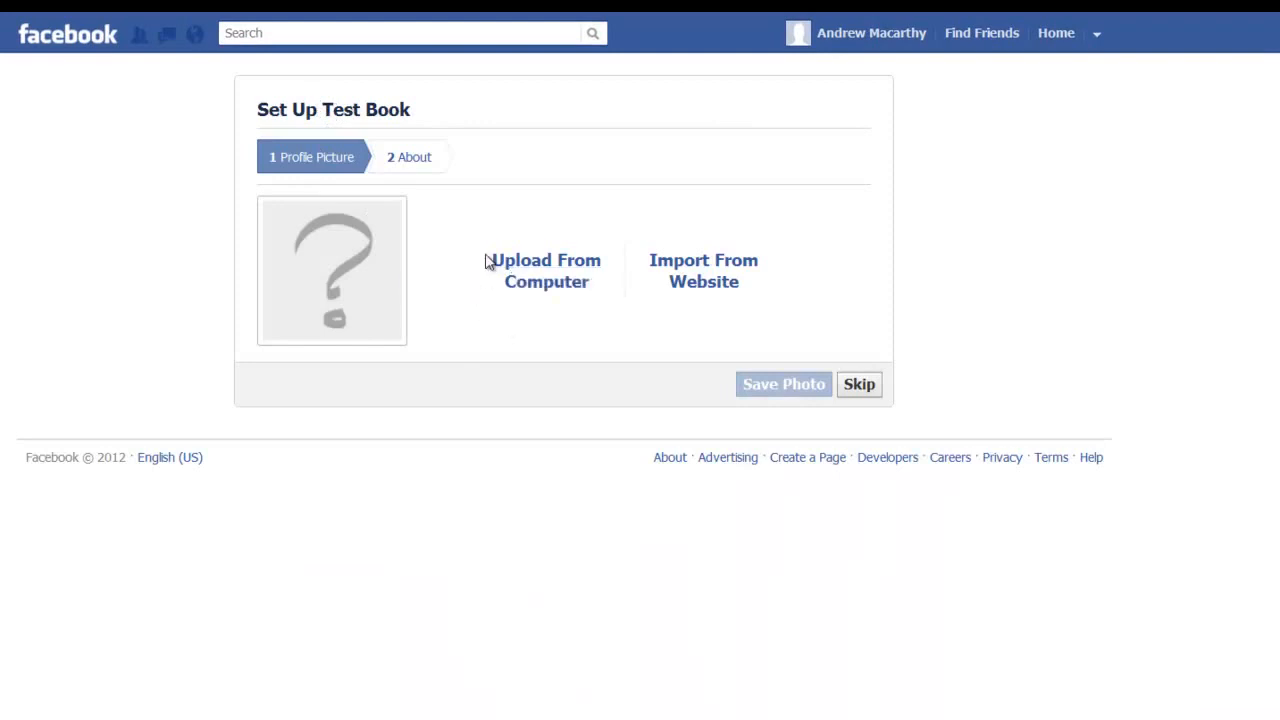
{"action": "mouse_move", "coordinate": [720, 330]}
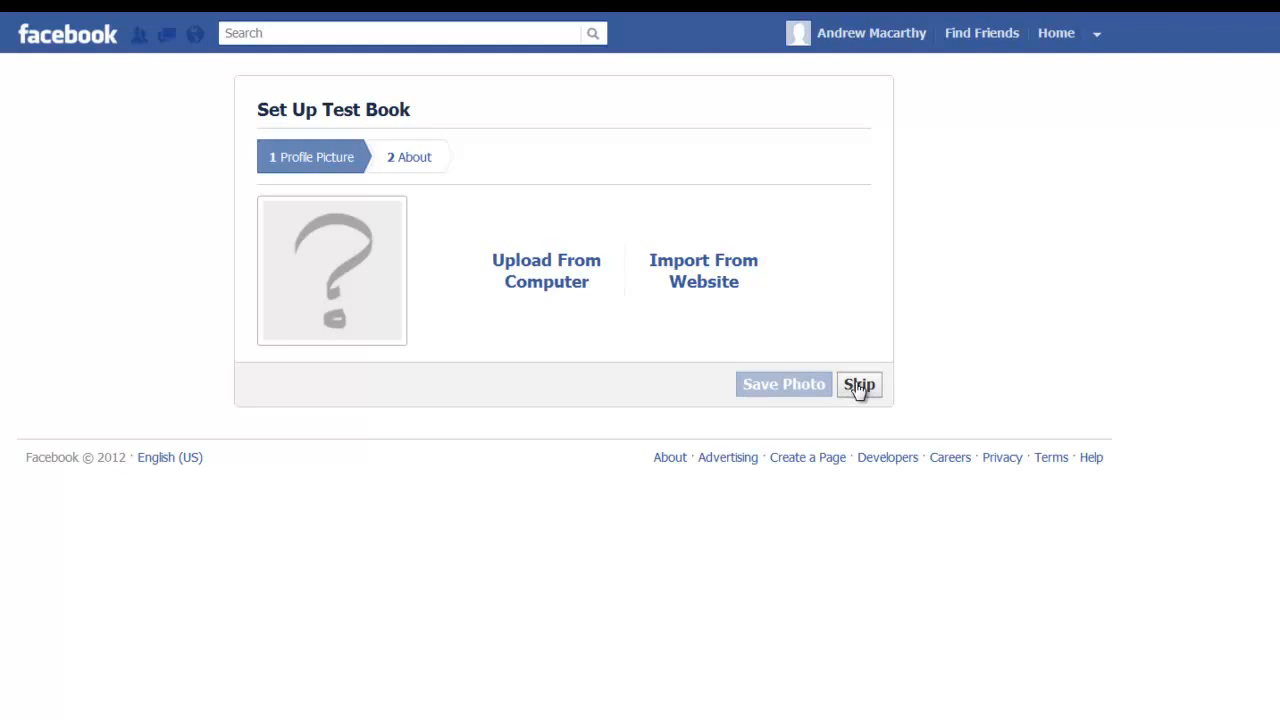
{"action": "left_click", "coordinate": [860, 384]}
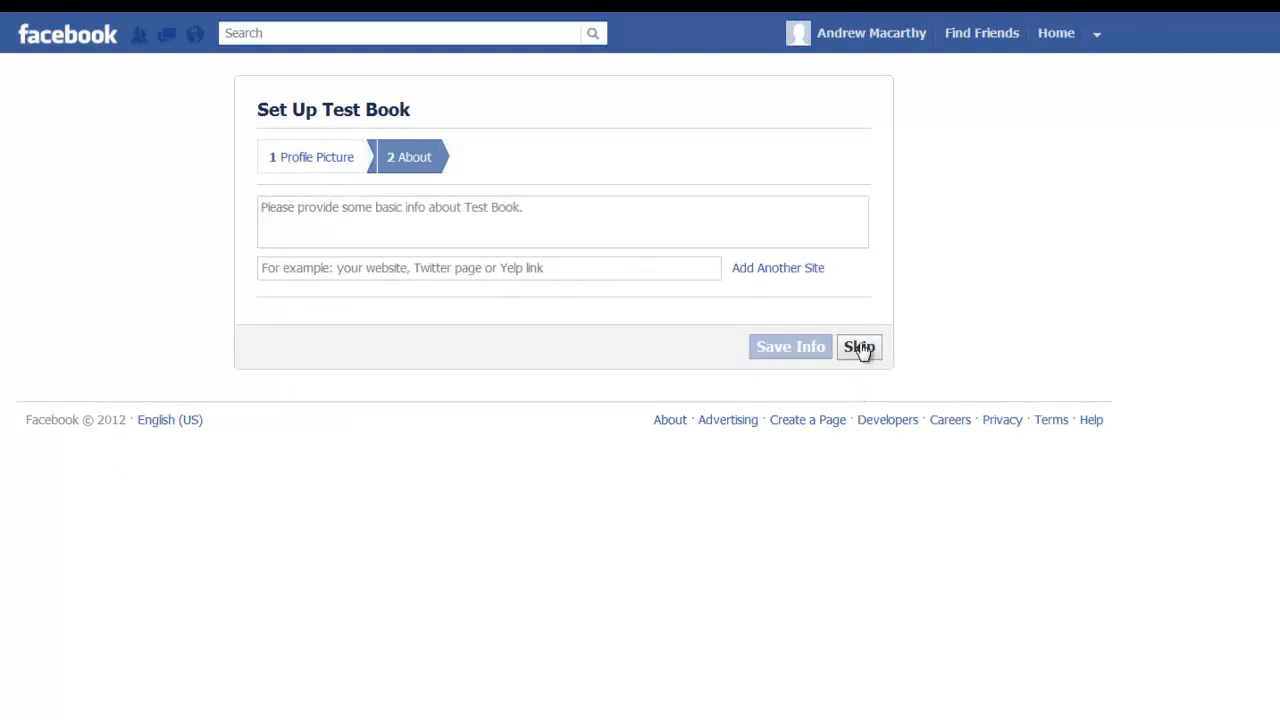
{"action": "left_click", "coordinate": [860, 346]}
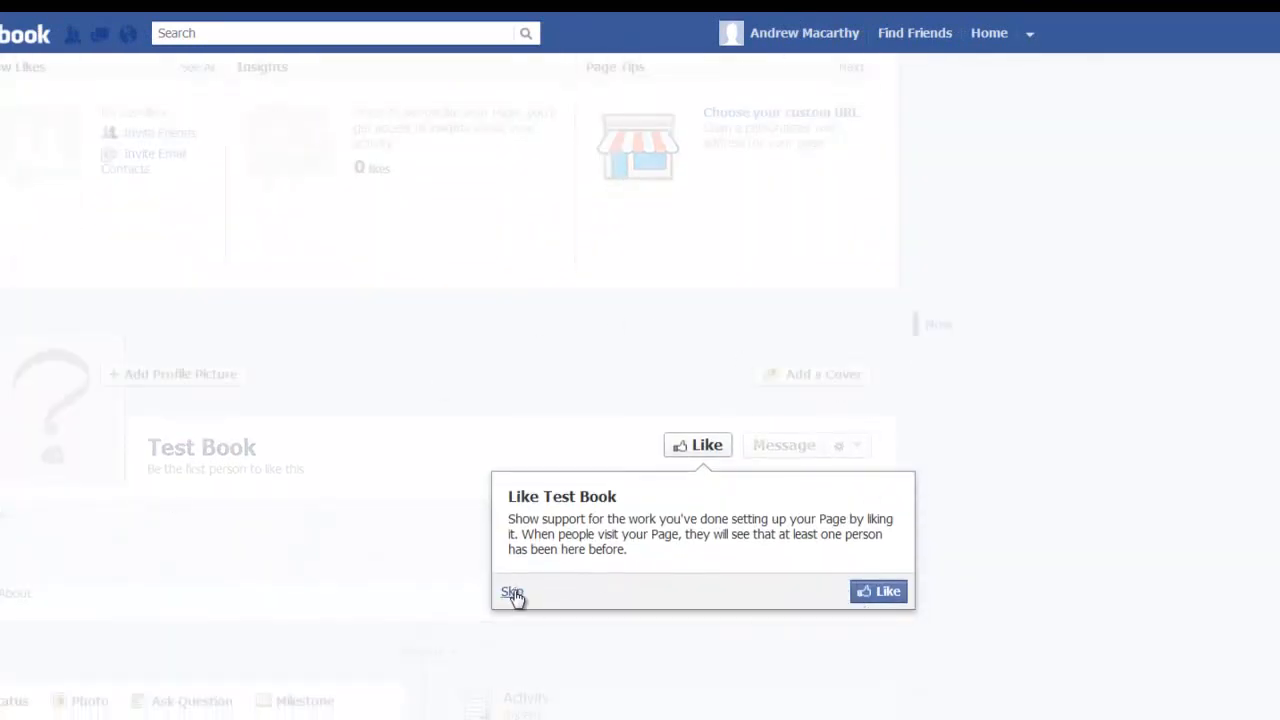
- Dismiss the Like Test Book popup and the Invite Your Friends tip
{"action": "left_click", "coordinate": [512, 592]}
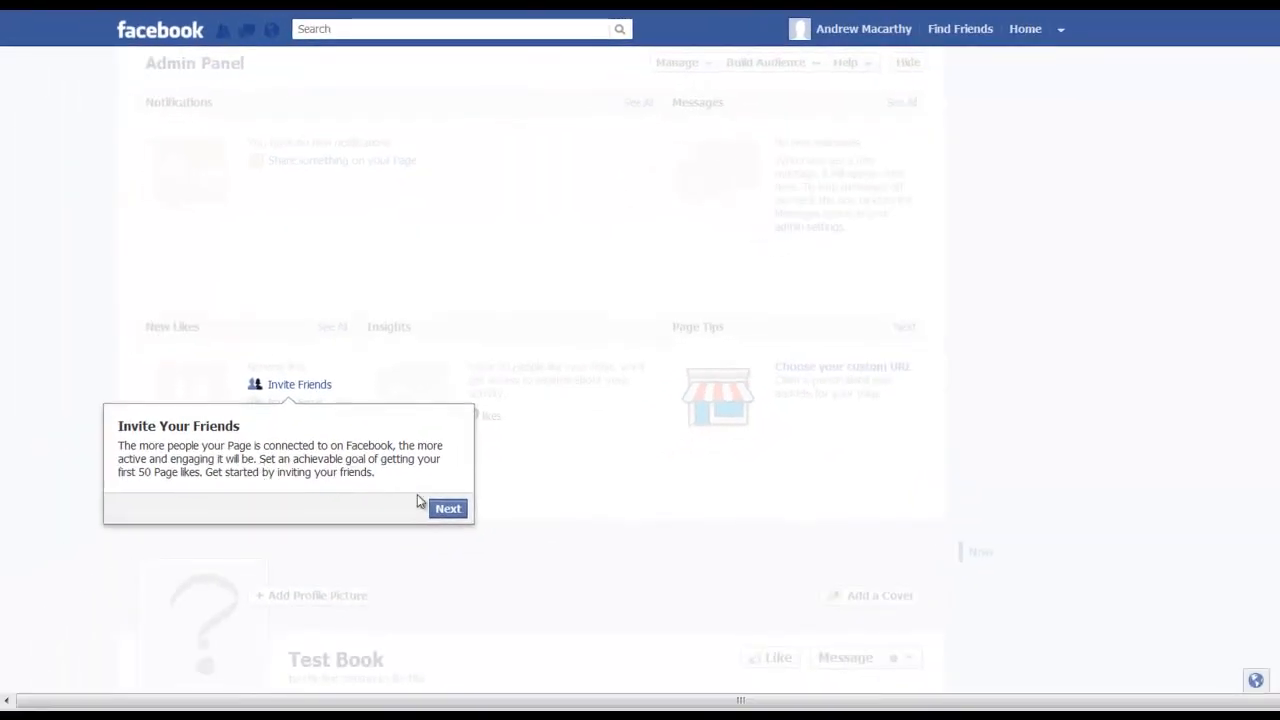
{"action": "left_click", "coordinate": [448, 508]}
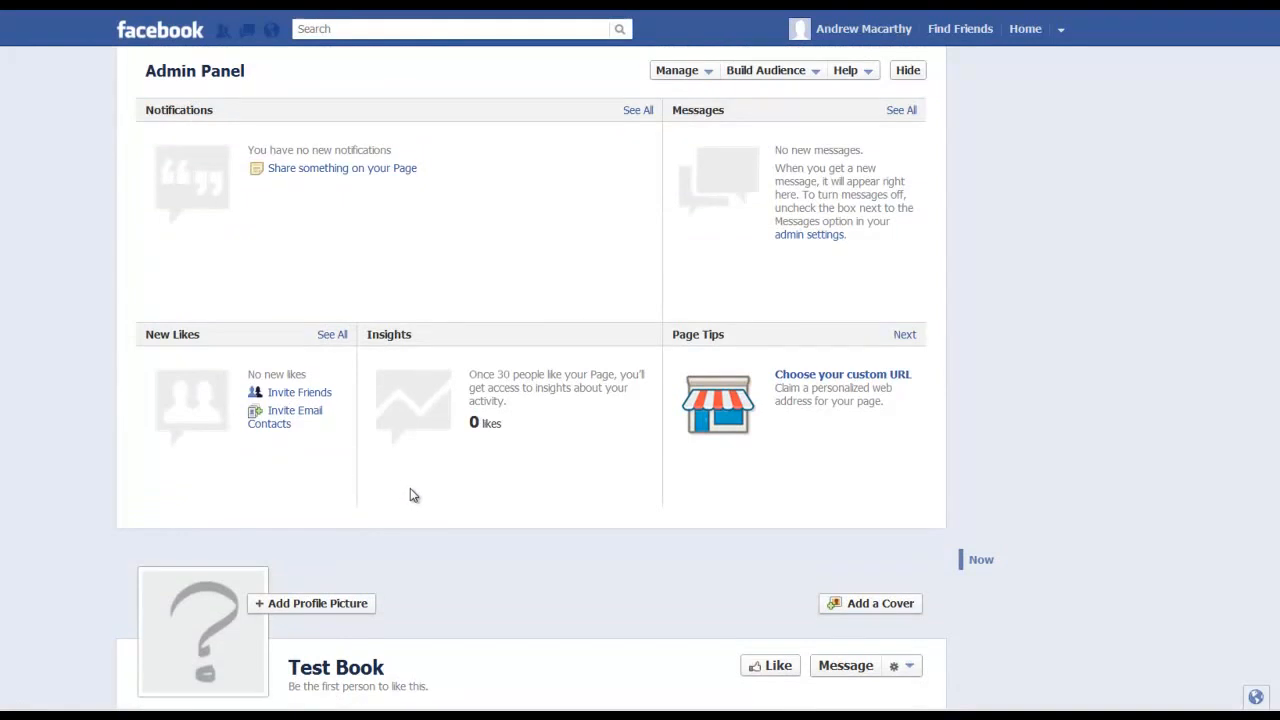
{"action": "mouse_move", "coordinate": [96, 128]}
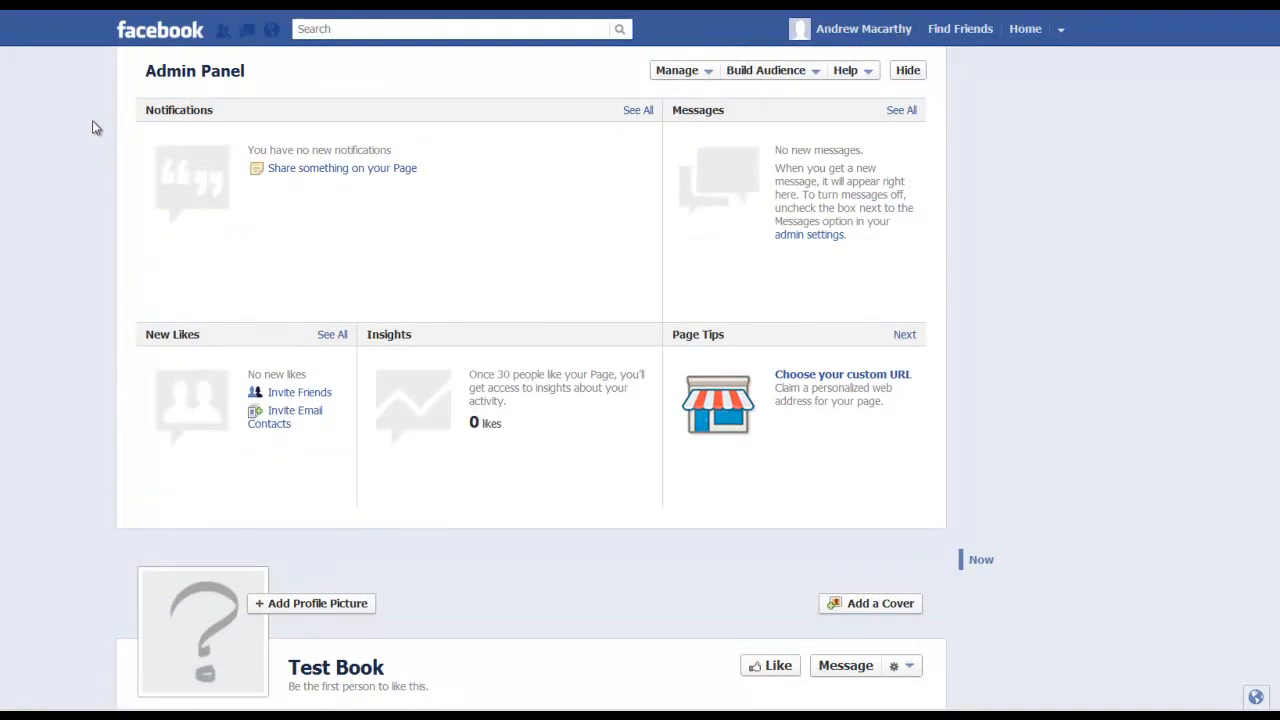
{"action": "mouse_move", "coordinate": [4, 136]}
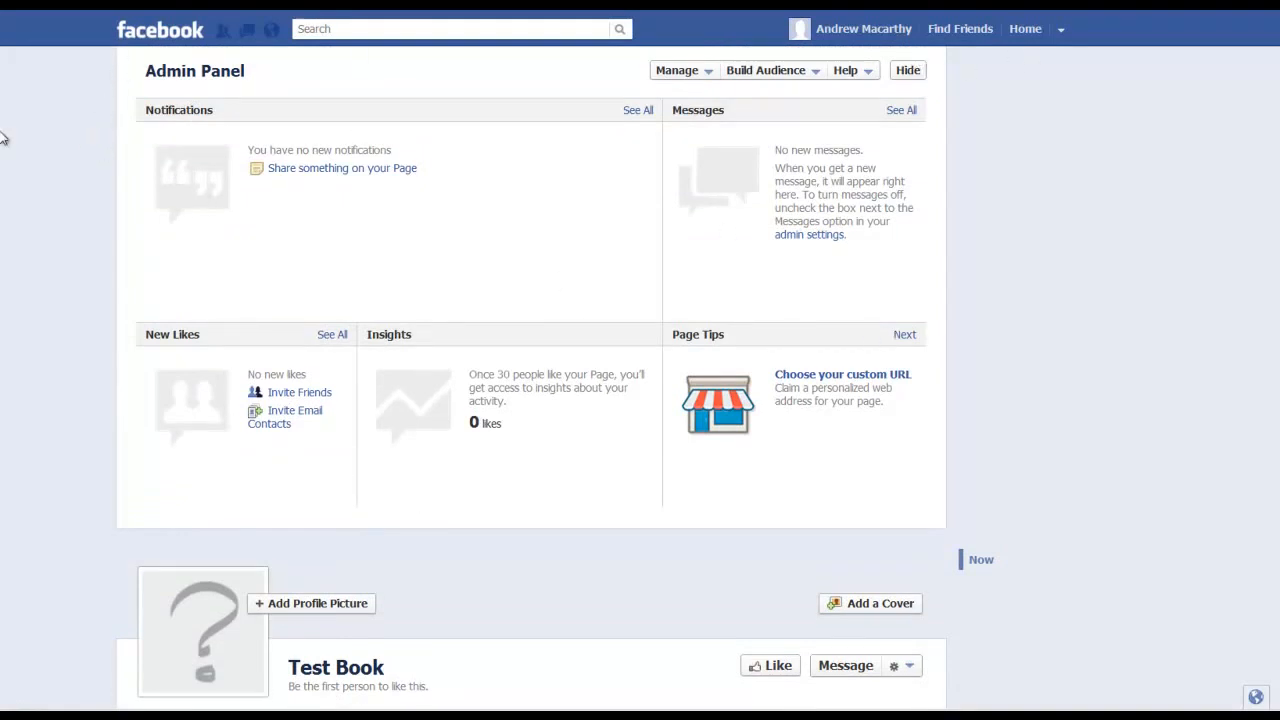
{"action": "mouse_move", "coordinate": [330, 196]}
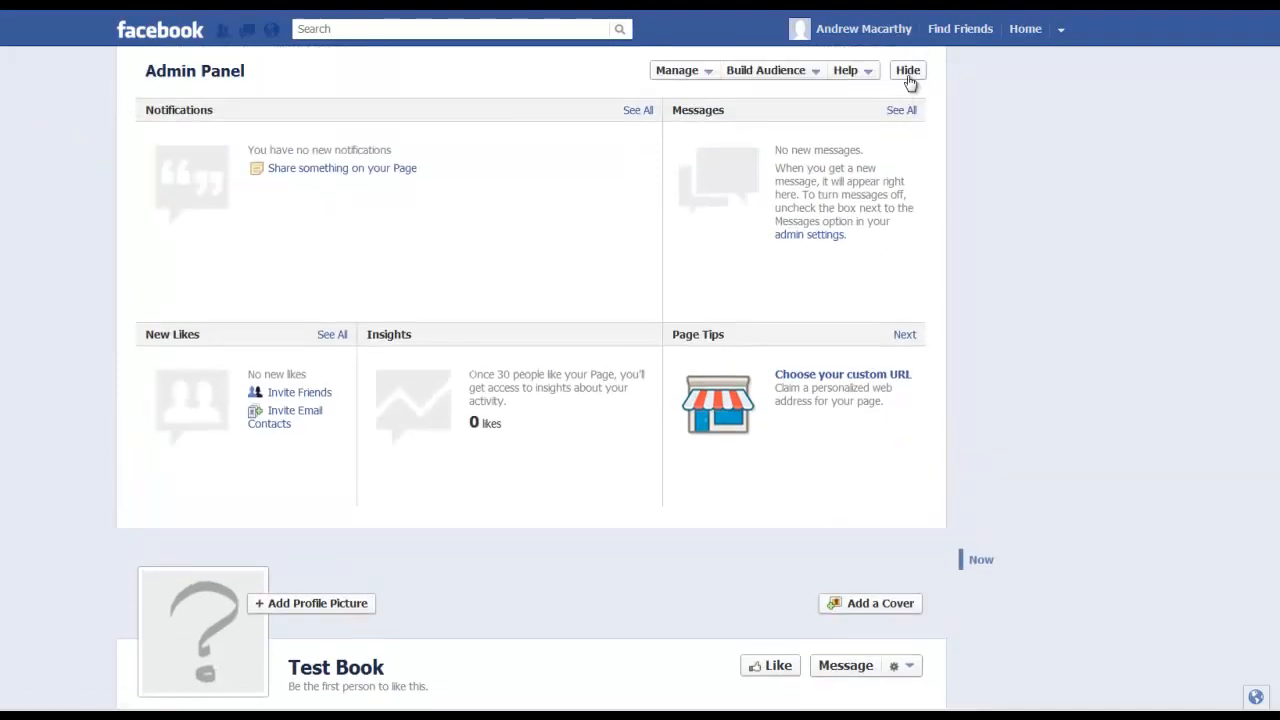
- Hide the Admin Panel so Test Book's nearly empty timeline shows
{"action": "left_click", "coordinate": [908, 70]}
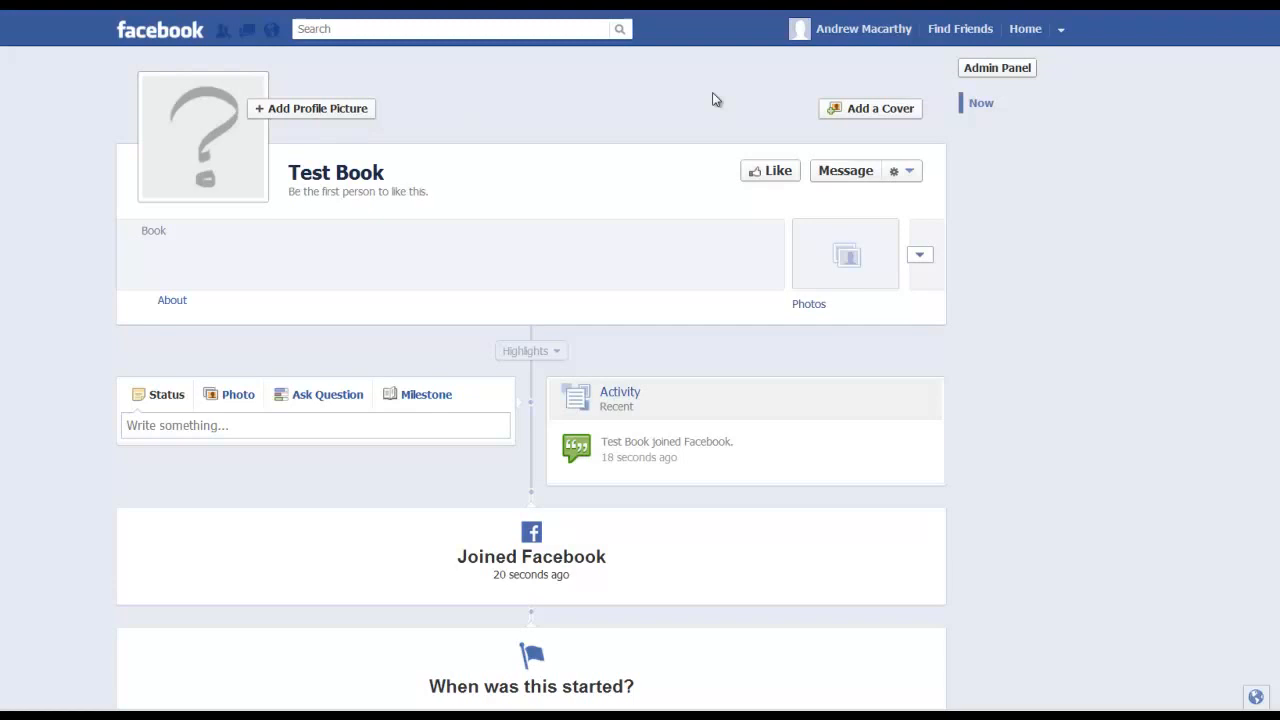
{"action": "mouse_move", "coordinate": [108, 462]}
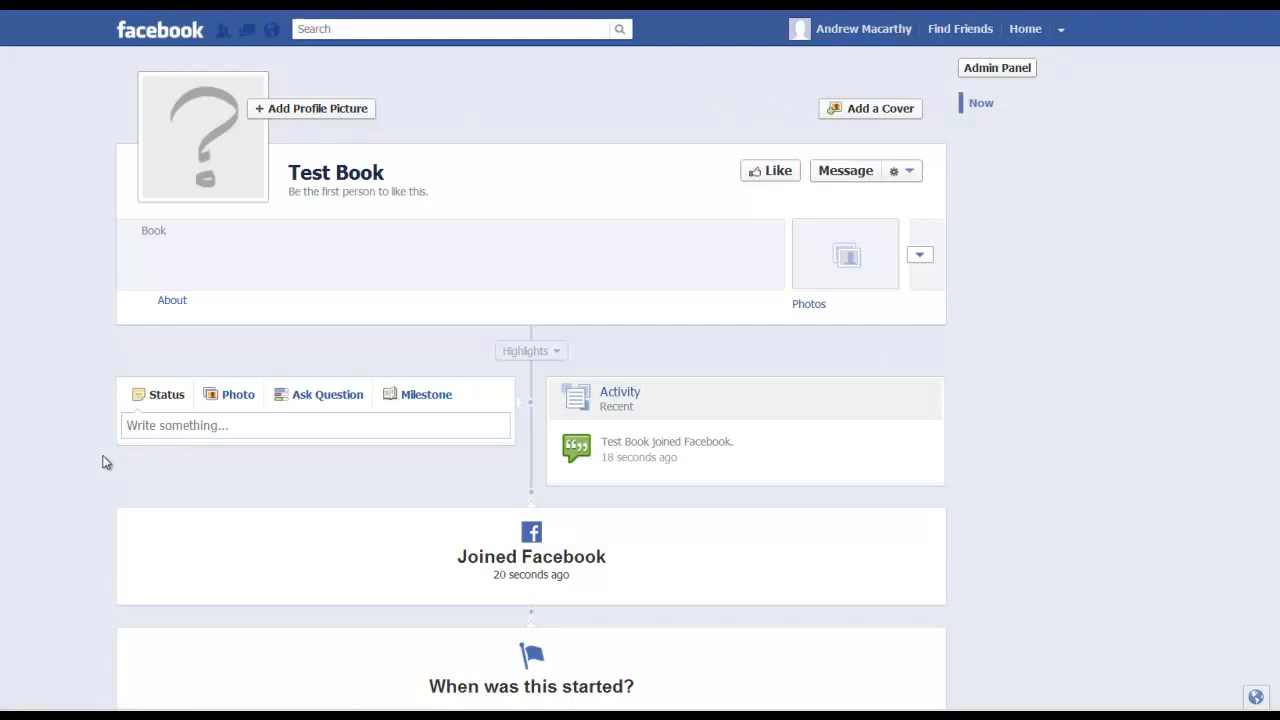
{"action": "mouse_move", "coordinate": [832, 138]}
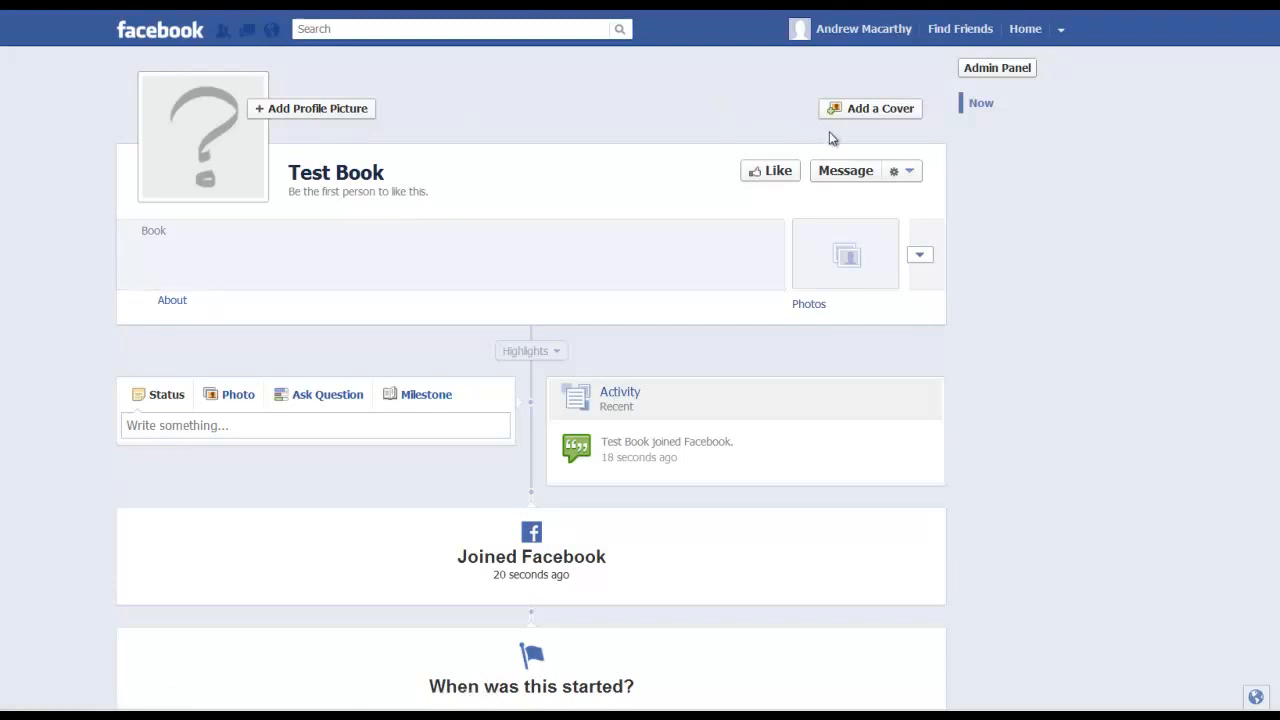
{"action": "mouse_move", "coordinate": [264, 224]}
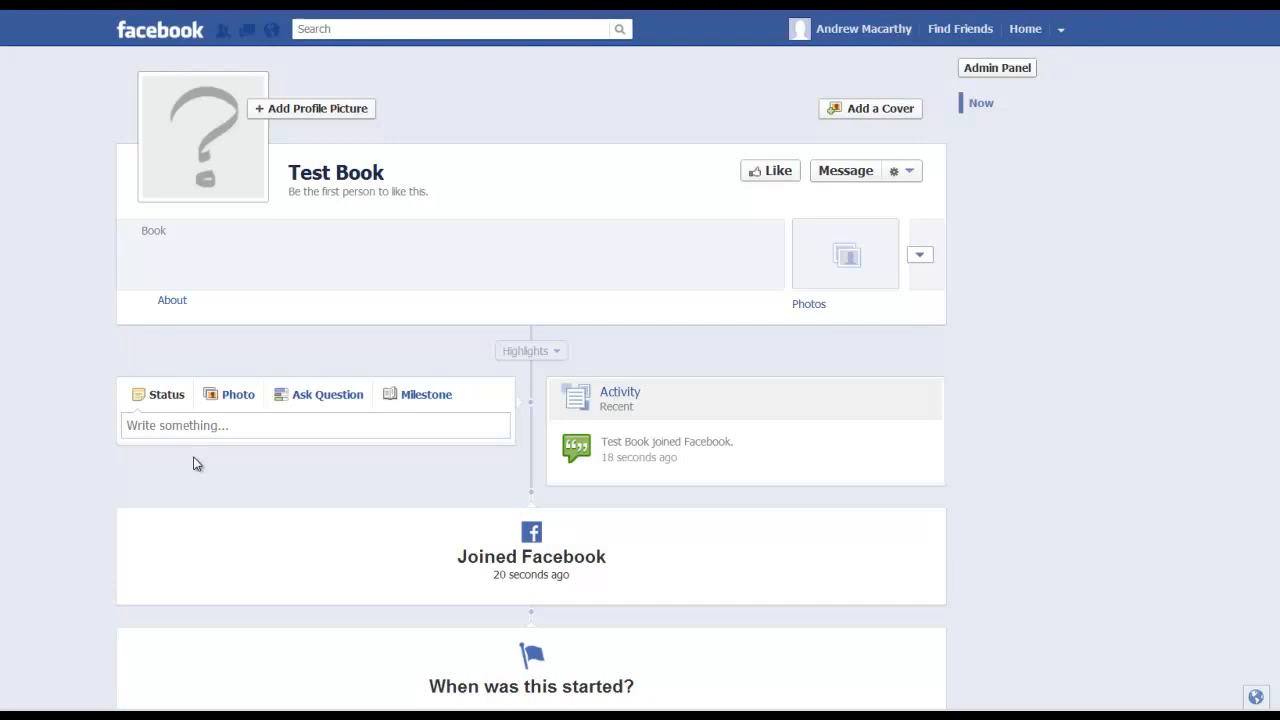
{"action": "mouse_move", "coordinate": [210, 470]}
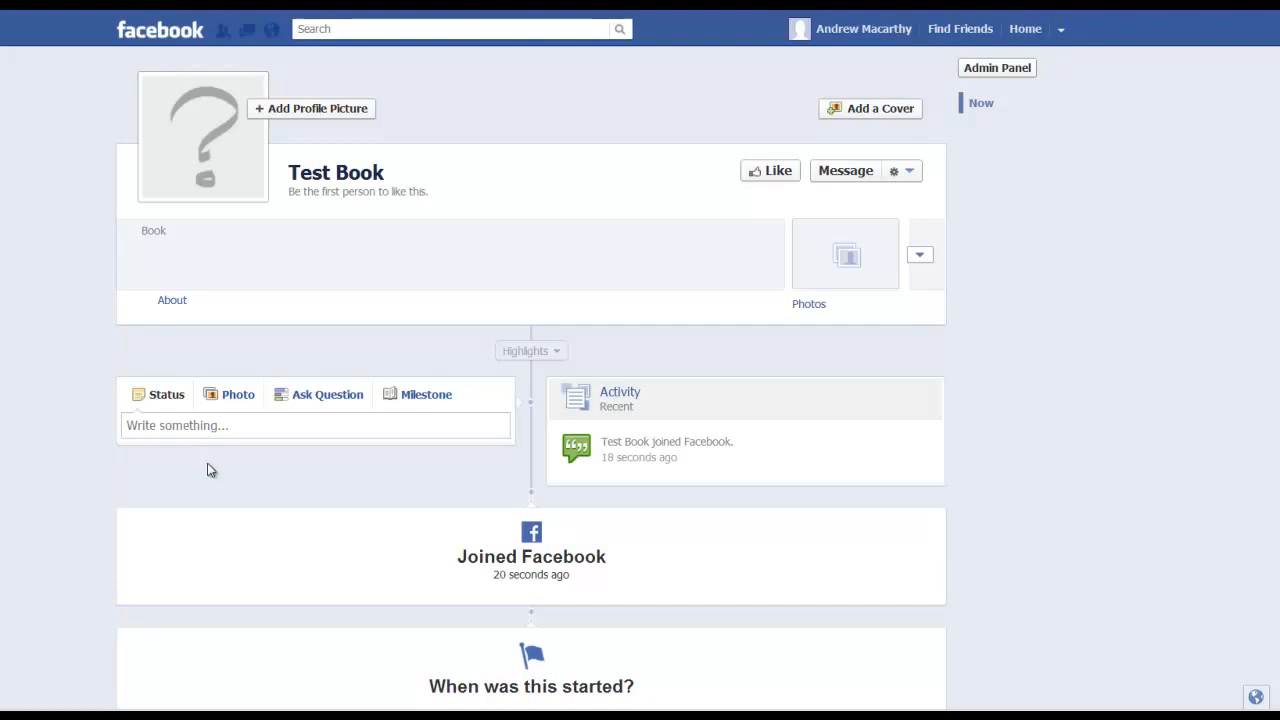